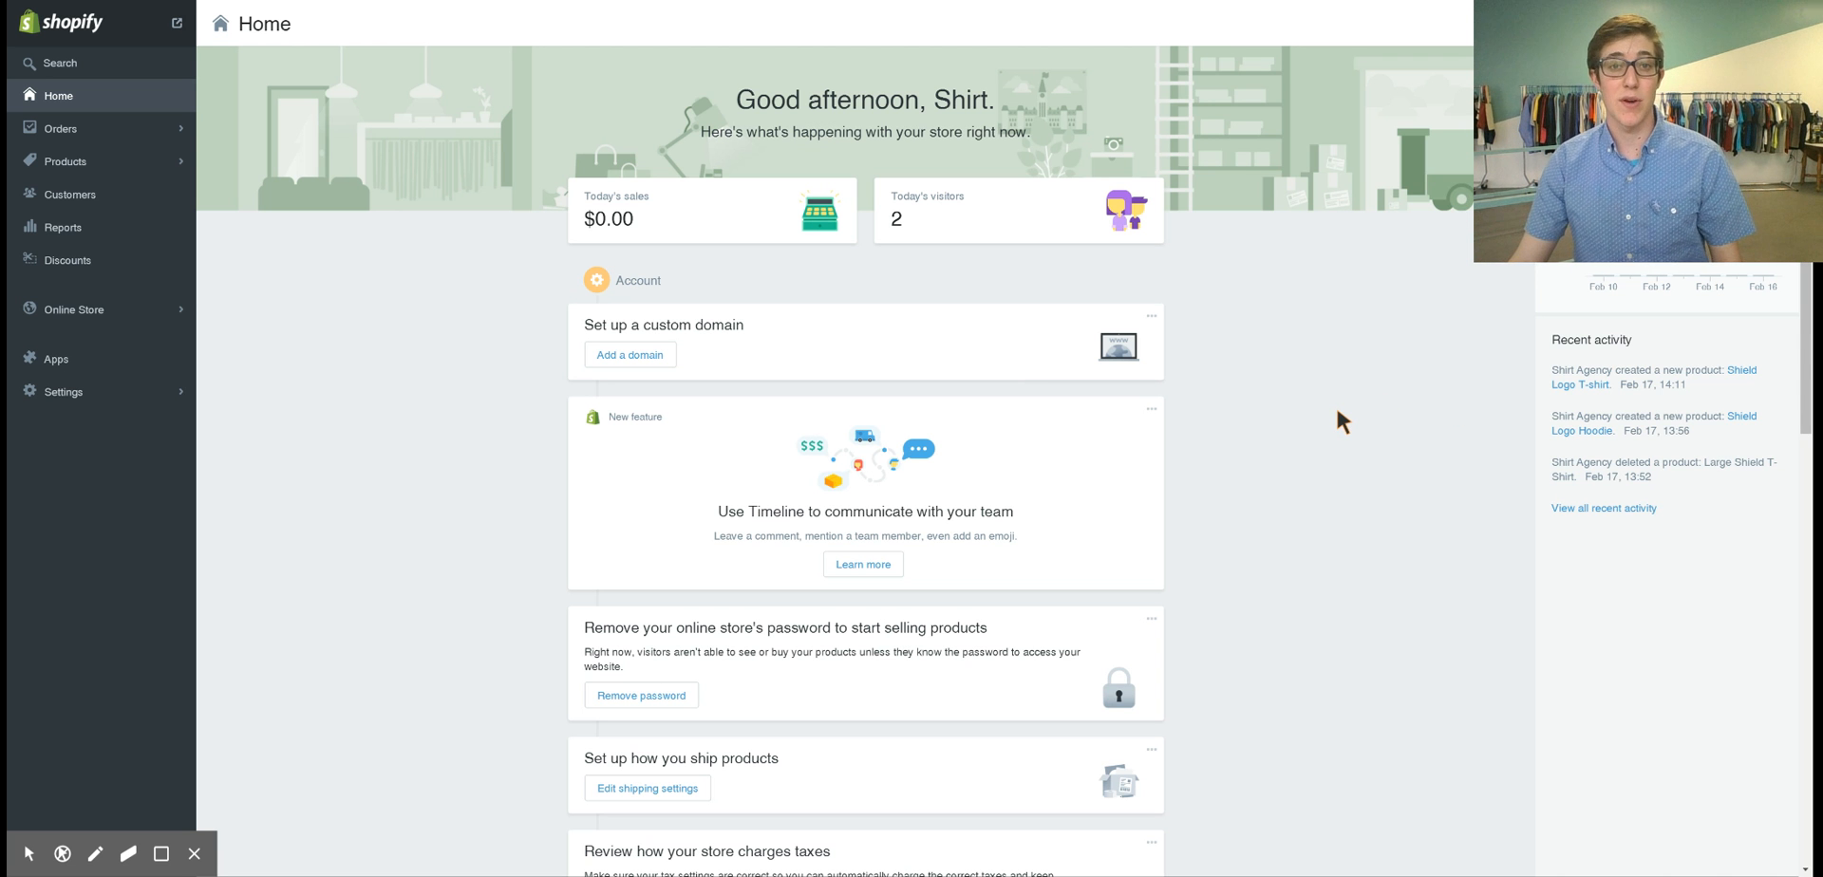
mouse_move(1311, 378)
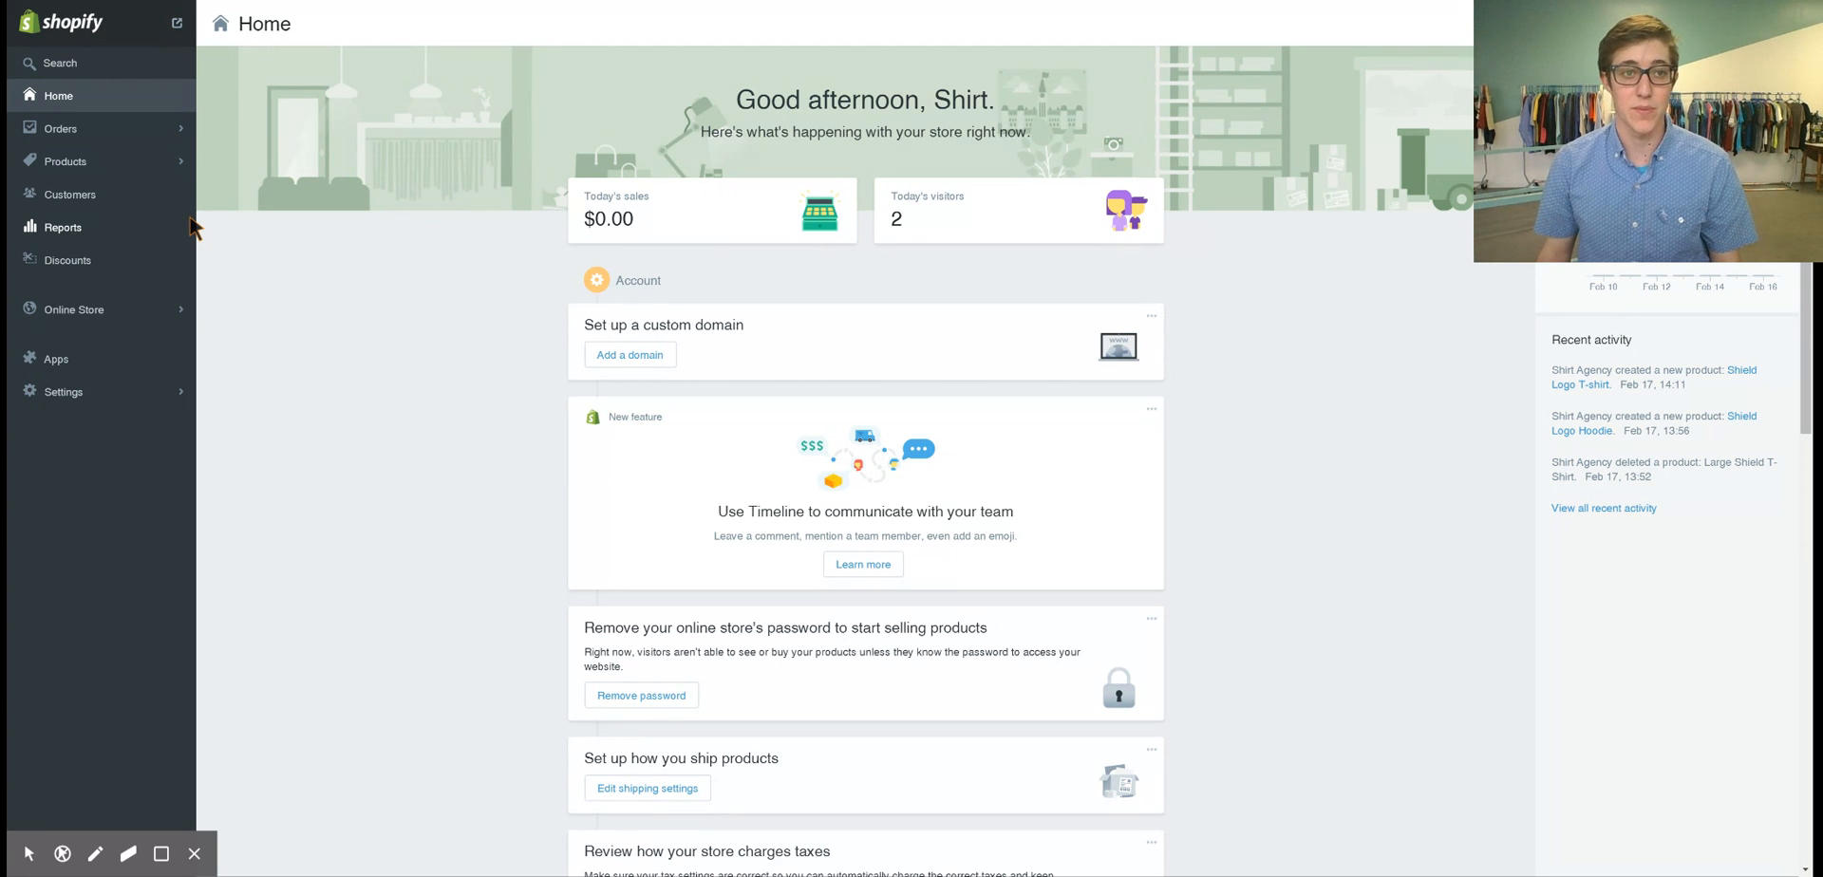
mouse_move(148, 194)
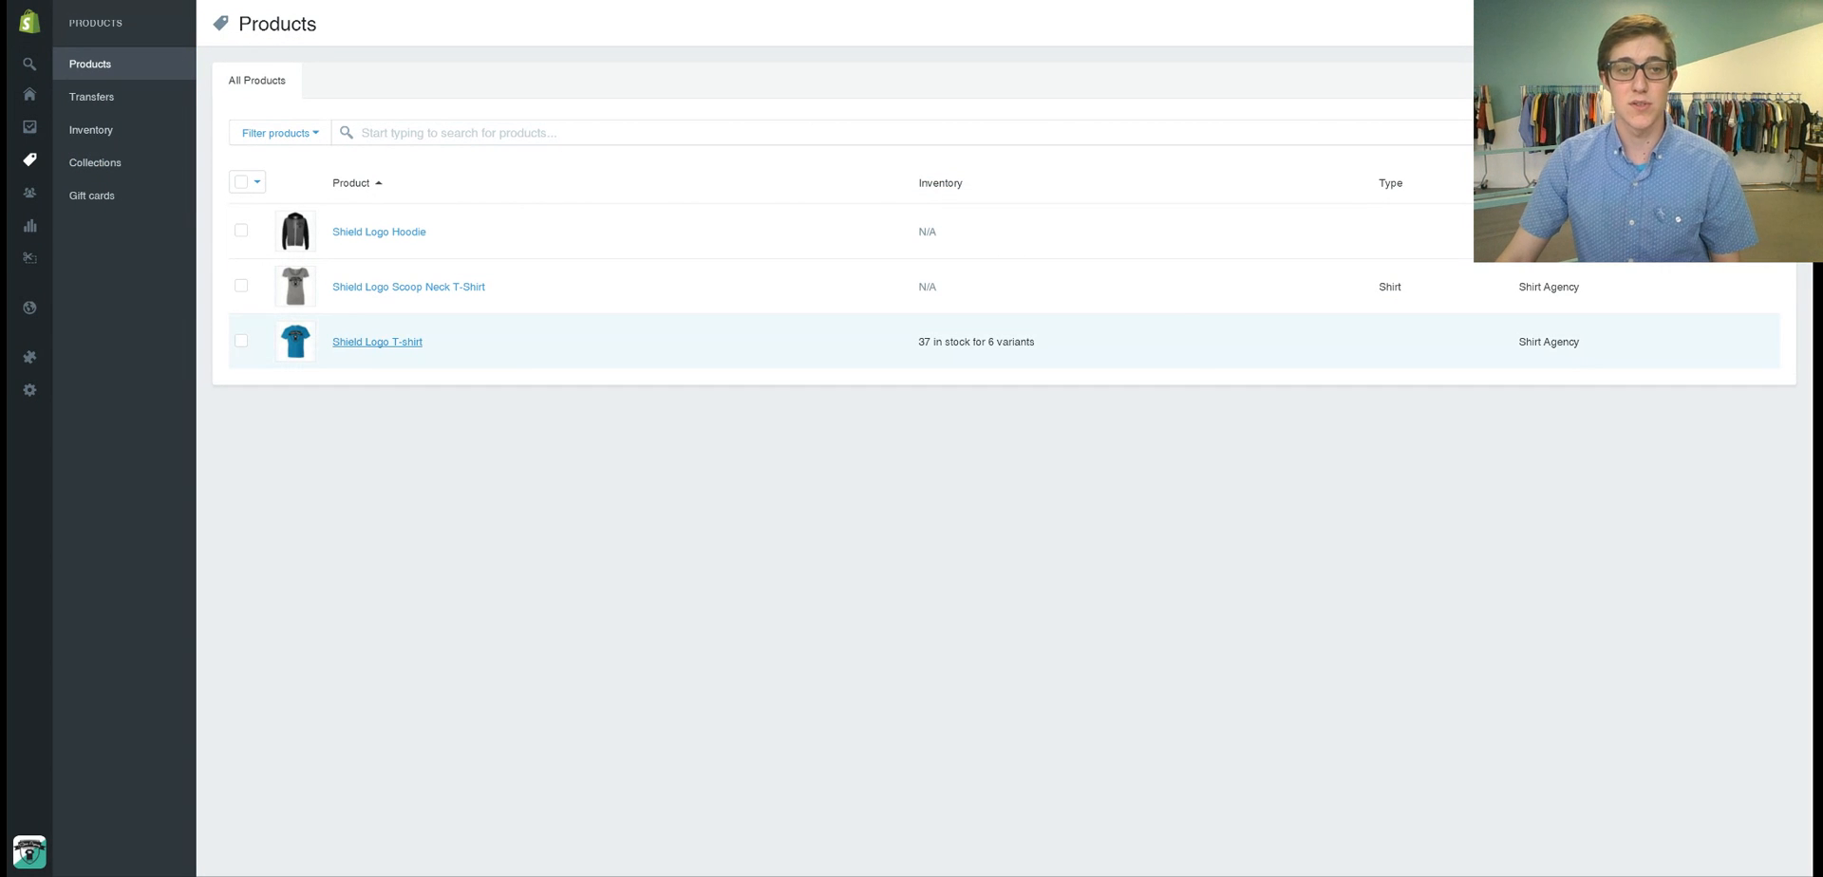
Open the Shield Logo T-shirt and bring up its Small / Red variant details.
click(377, 342)
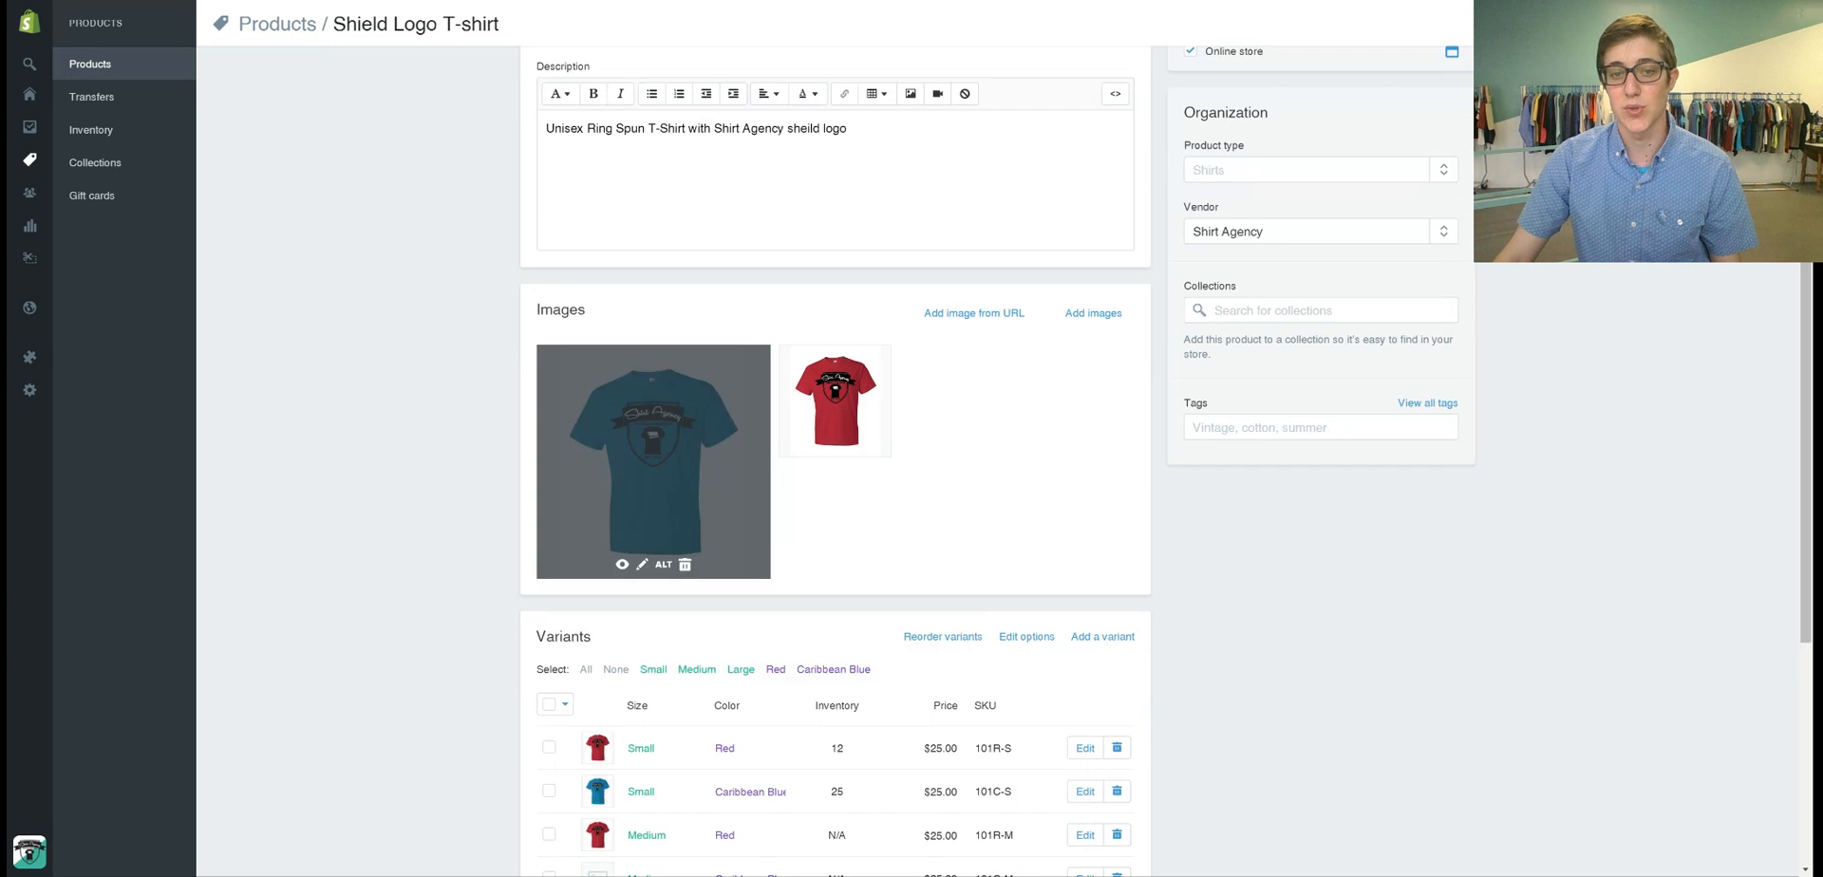
scroll(down, 3)
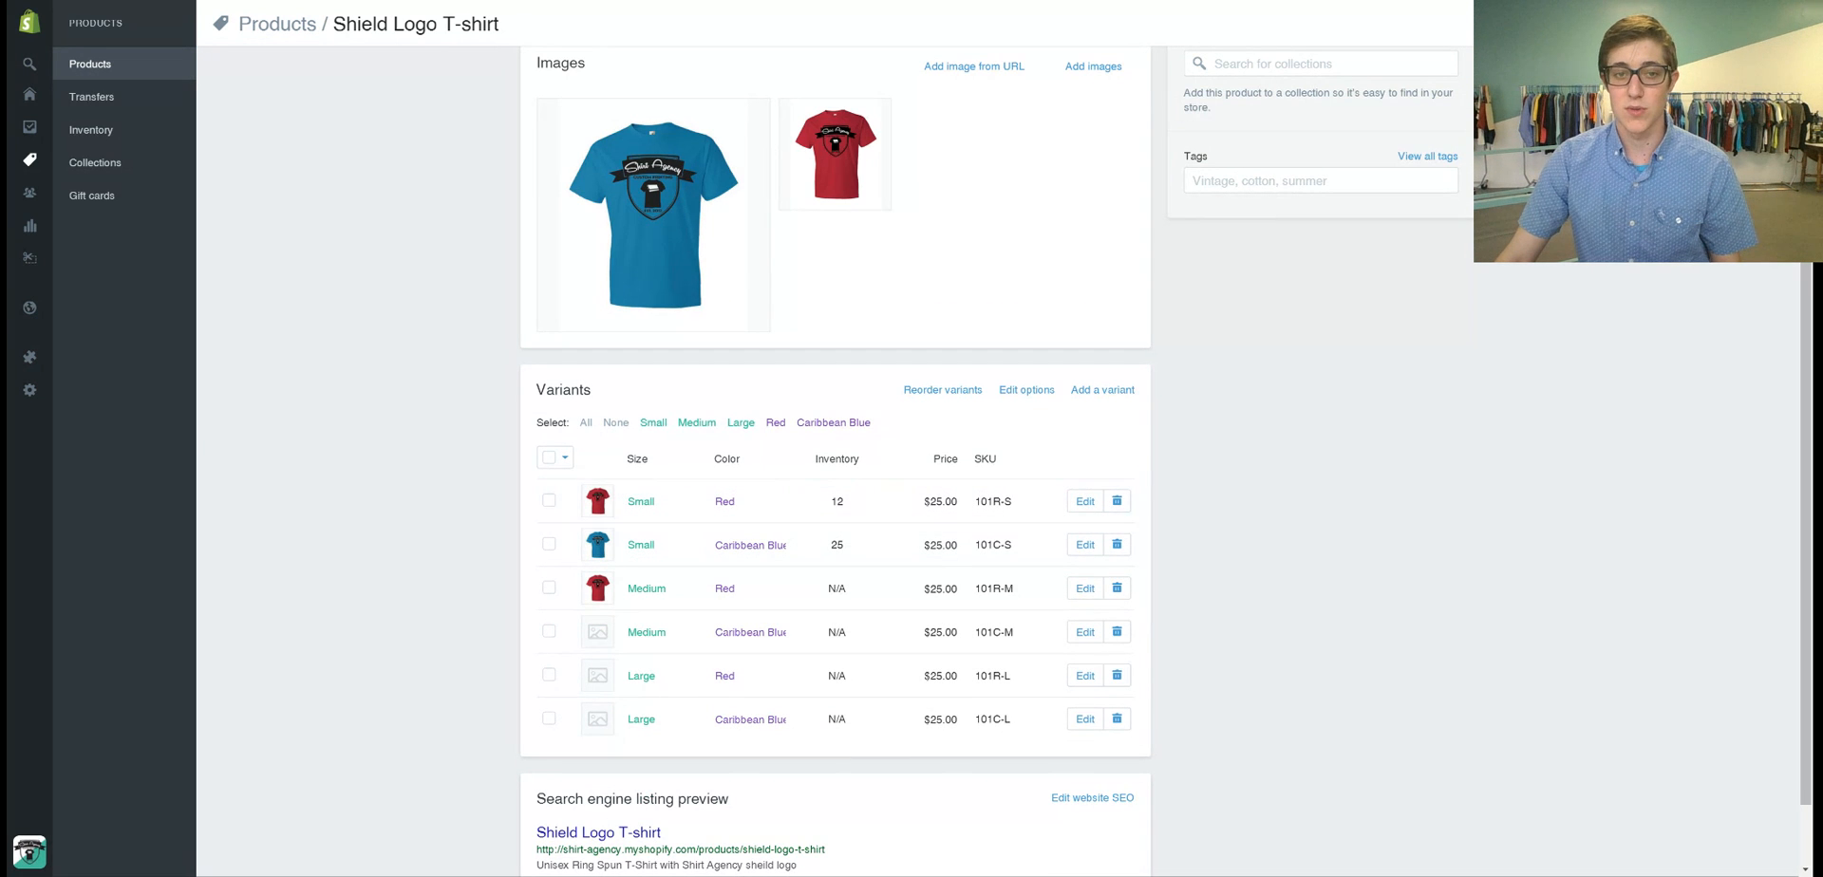
click(1084, 501)
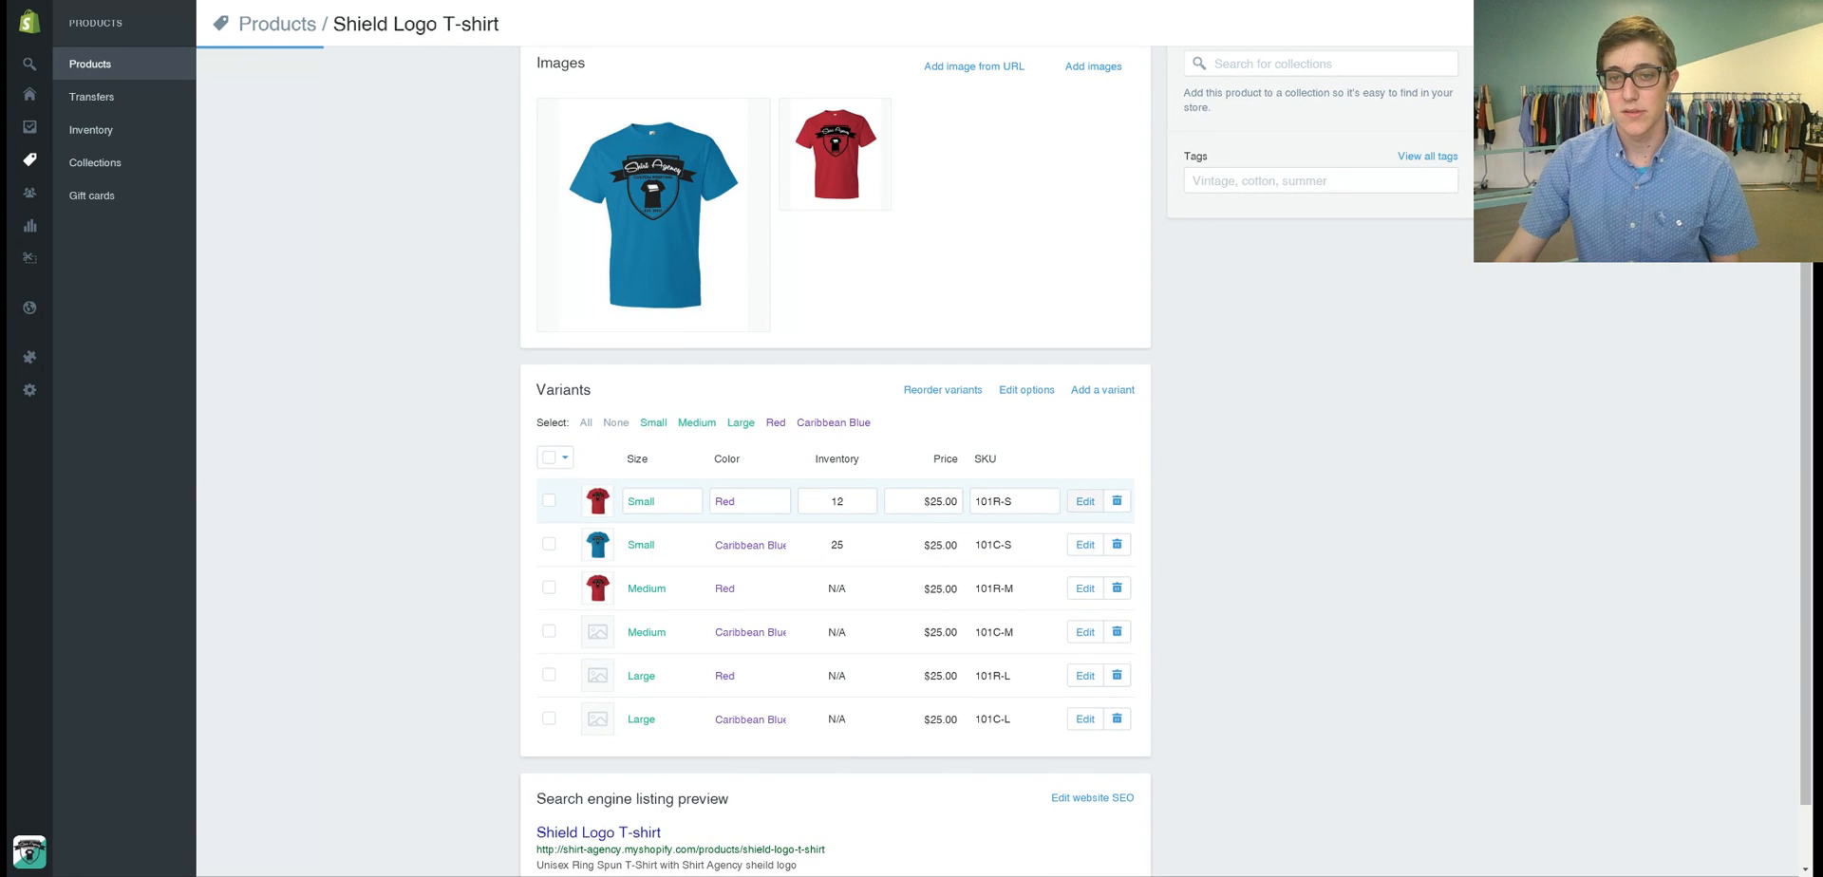
click(1083, 501)
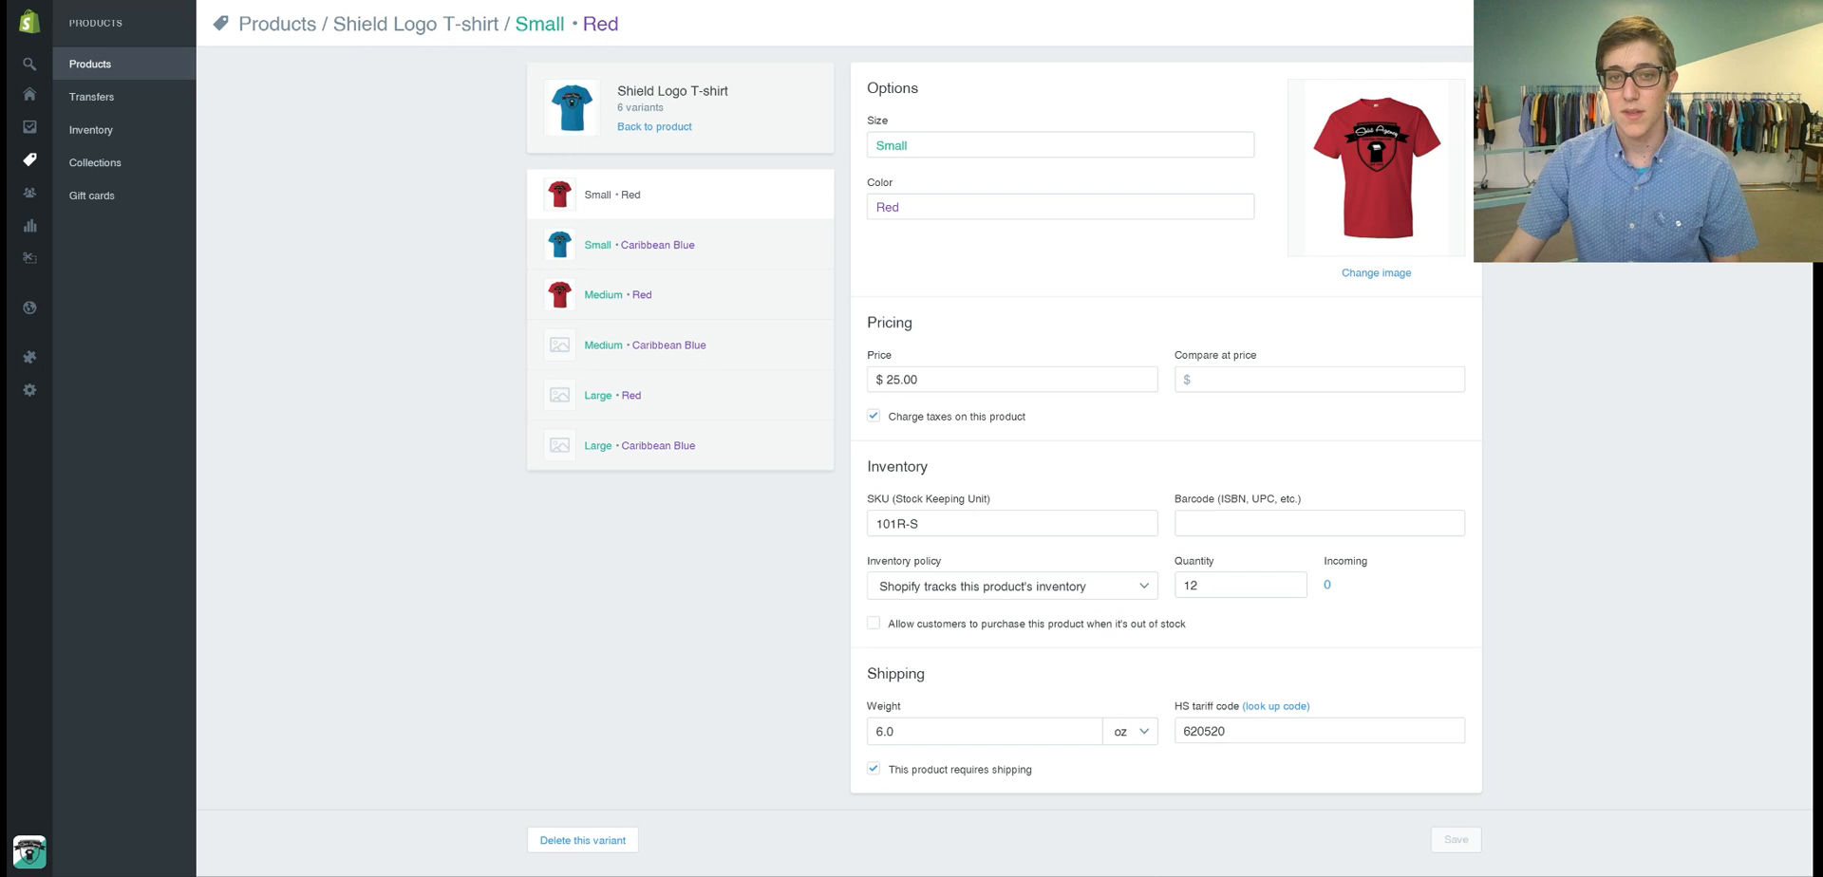
click(1011, 585)
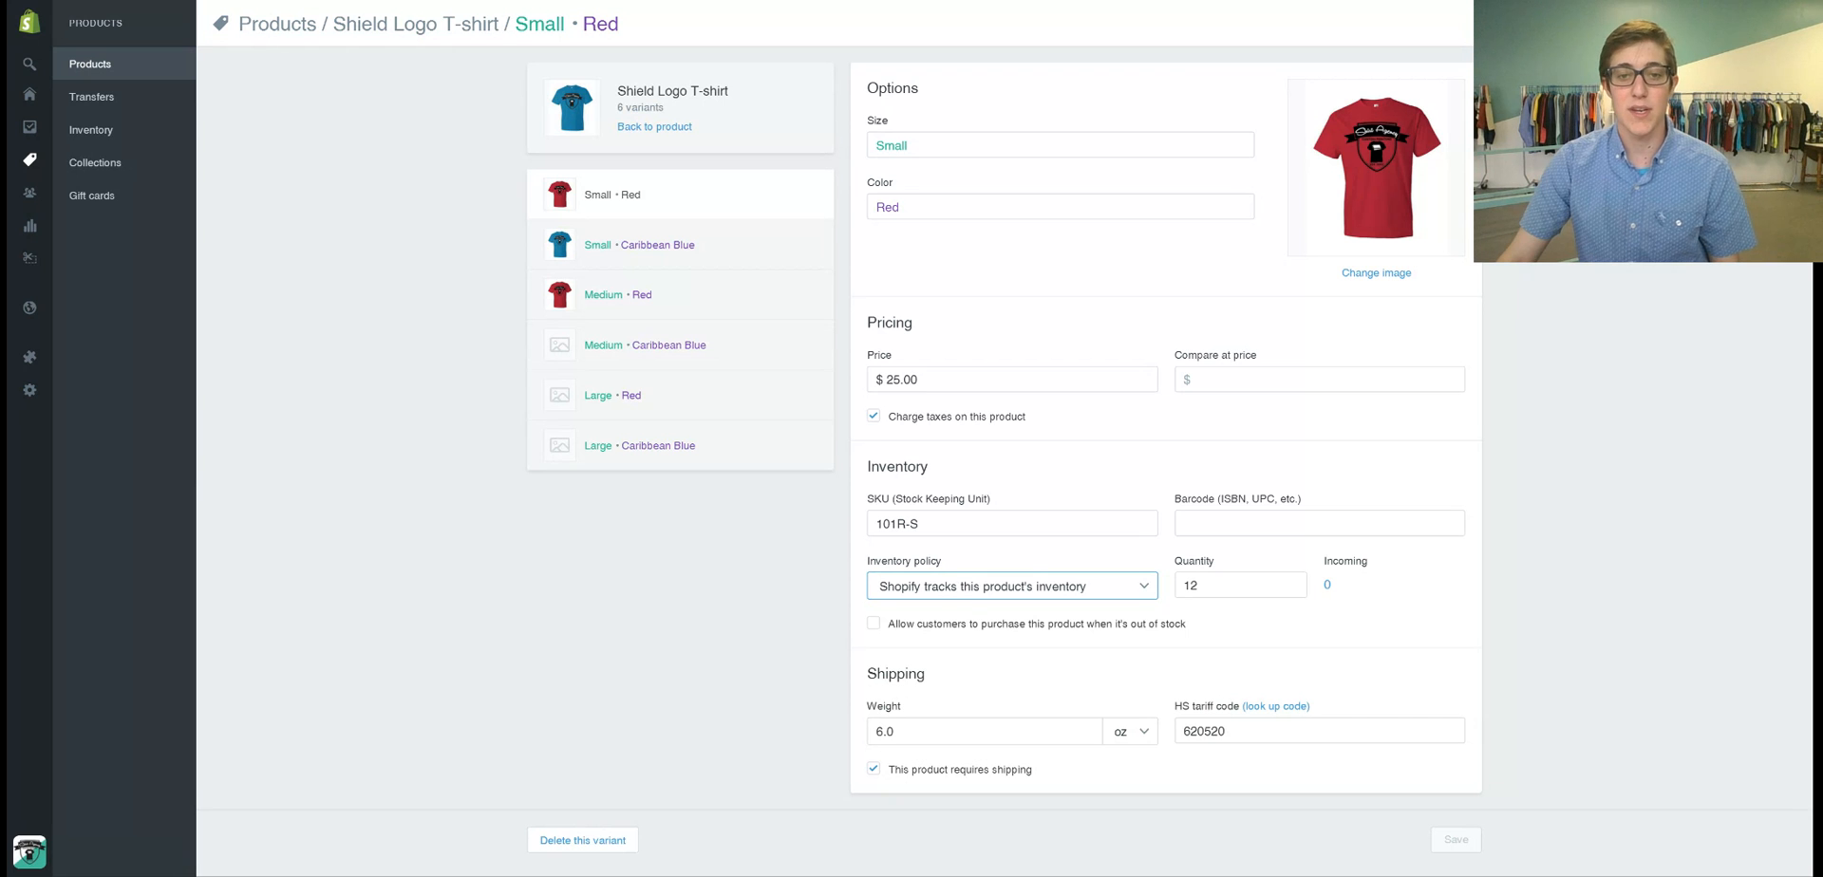
click(1011, 586)
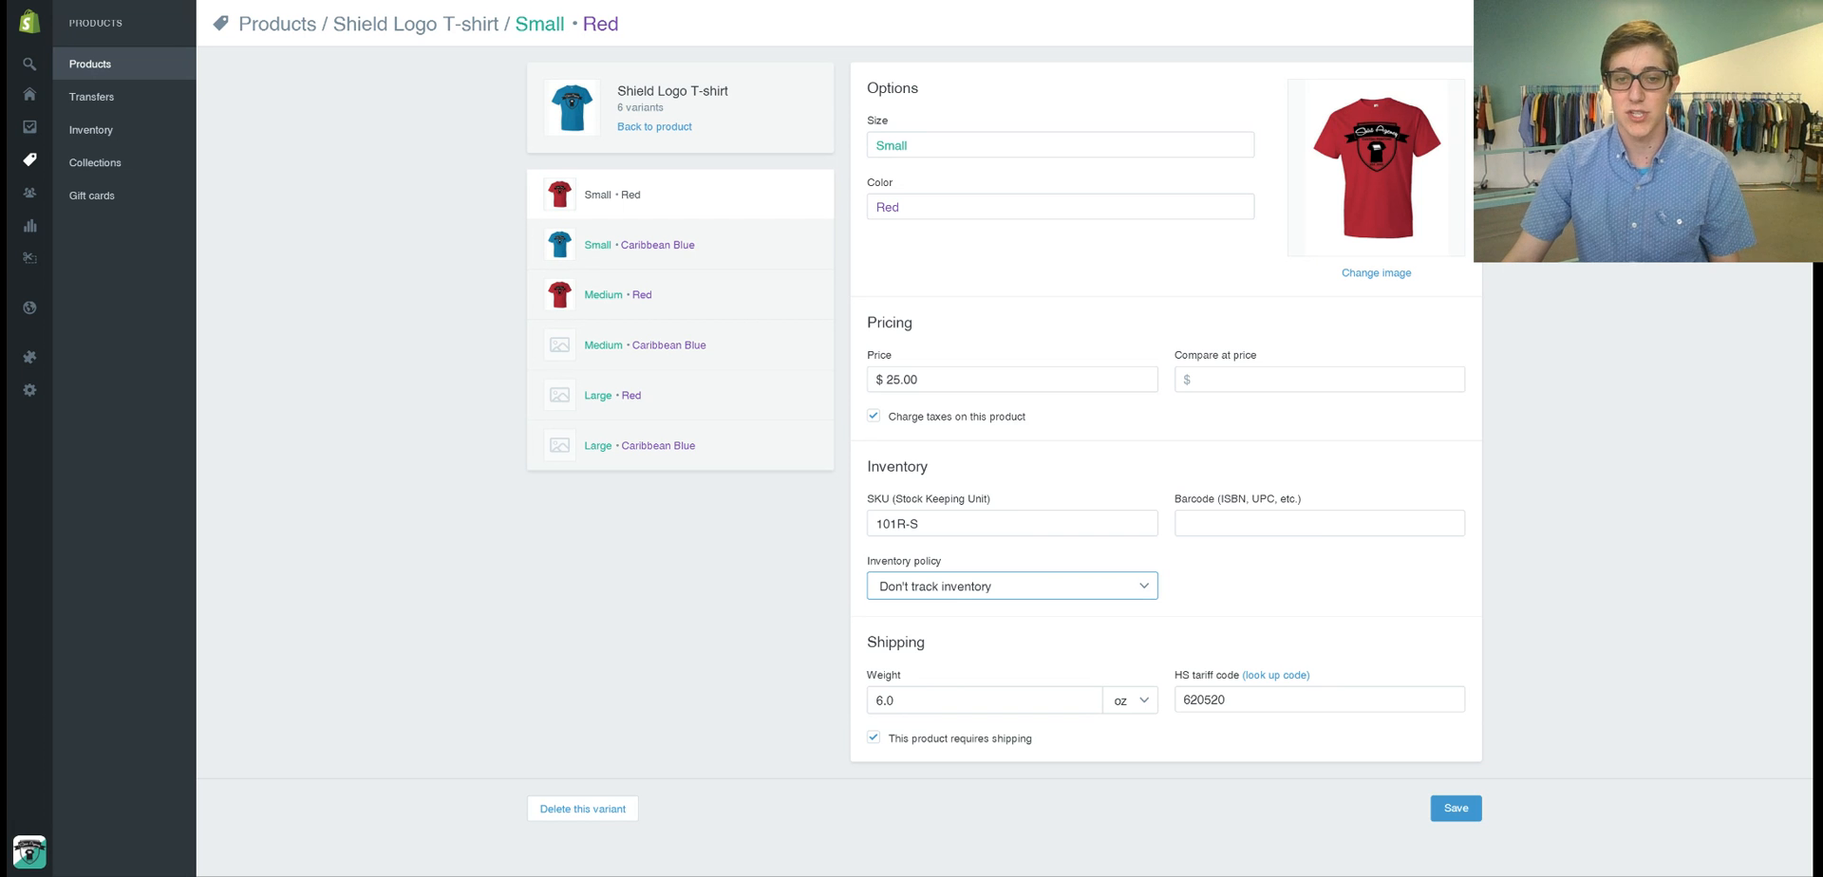
click(1011, 585)
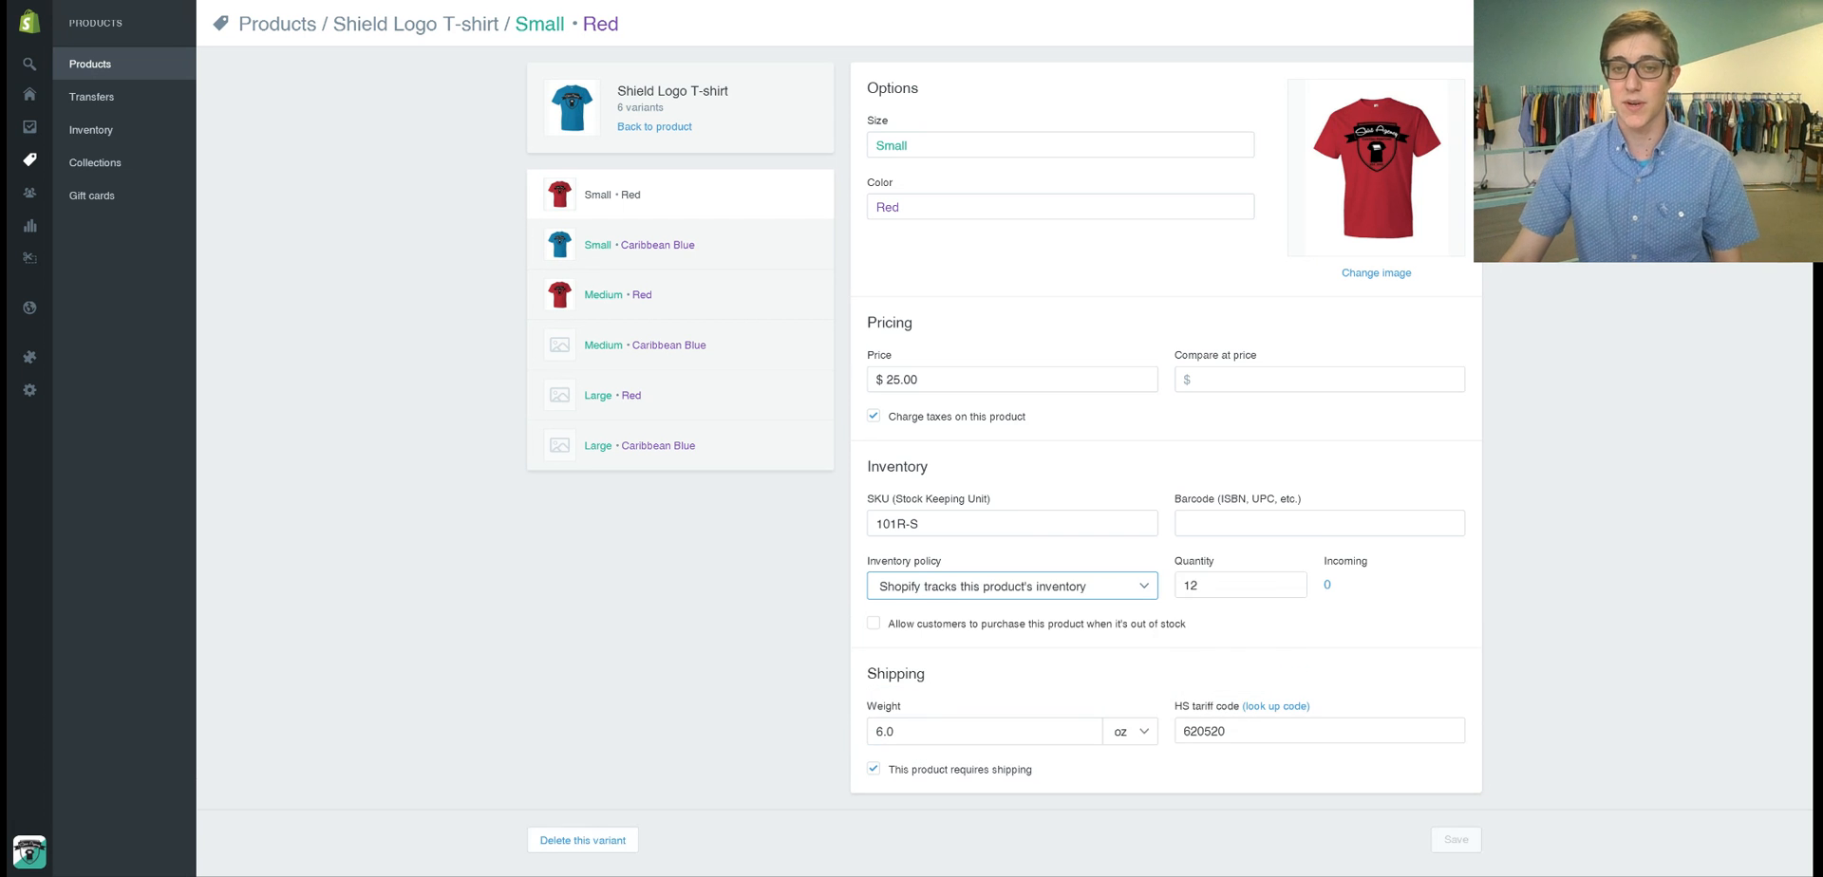
text(25)
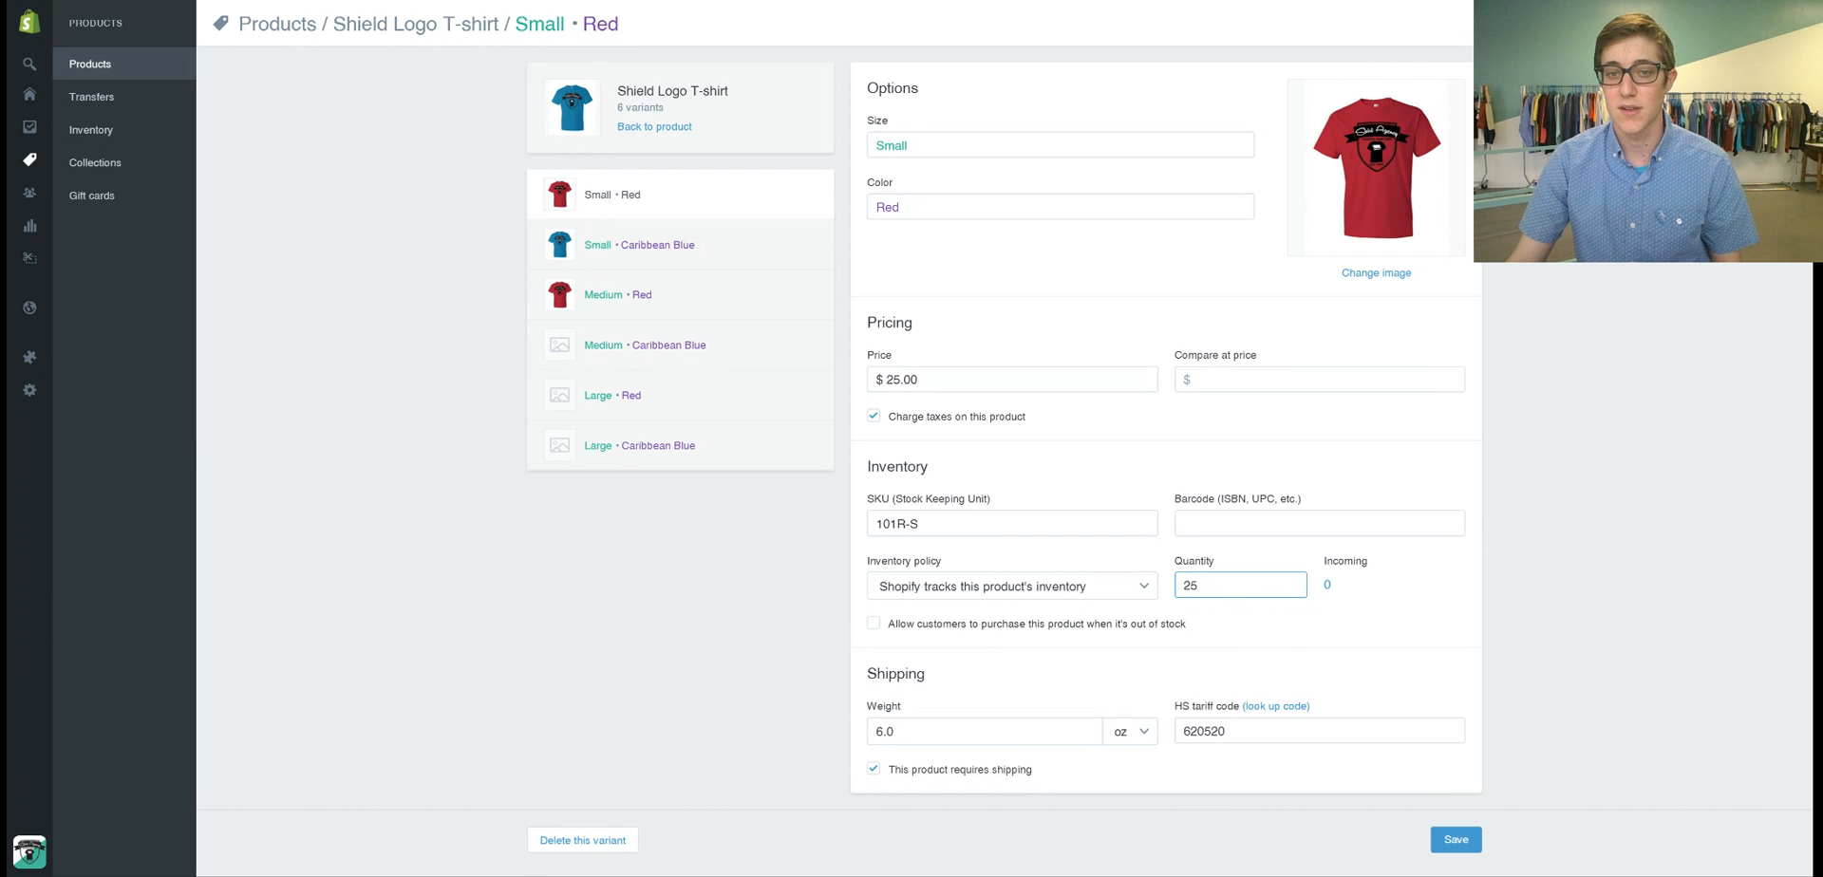
Save the Small / Red variant with a stock quantity of 25.
click(1455, 839)
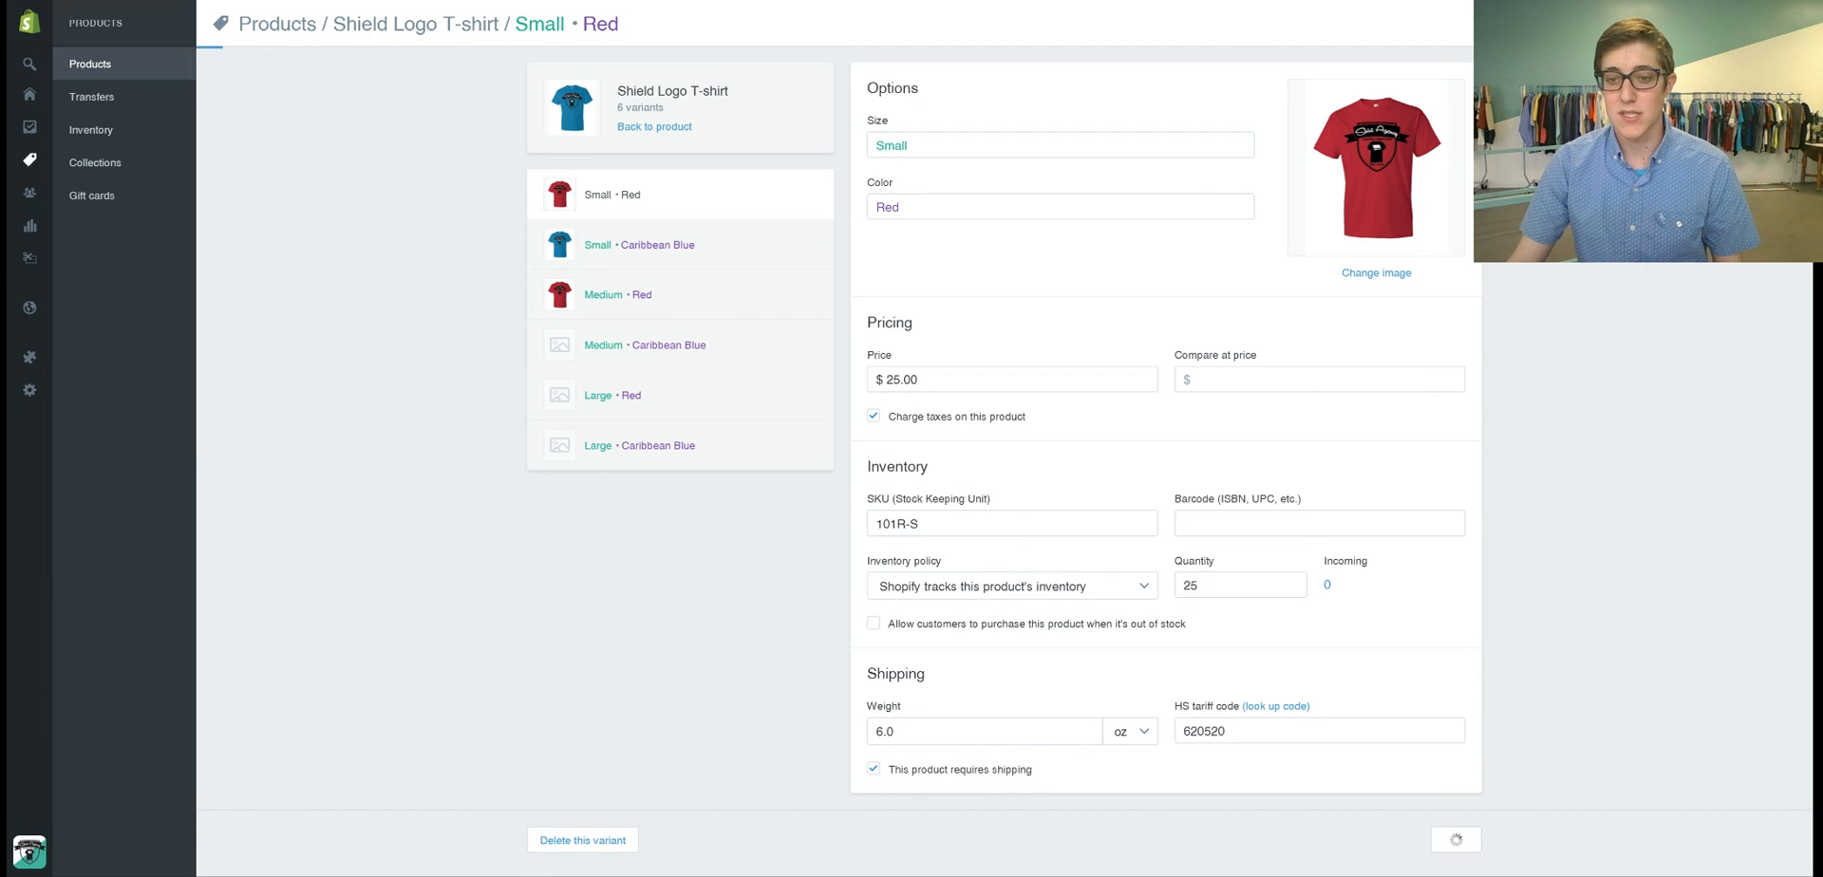
click(1455, 839)
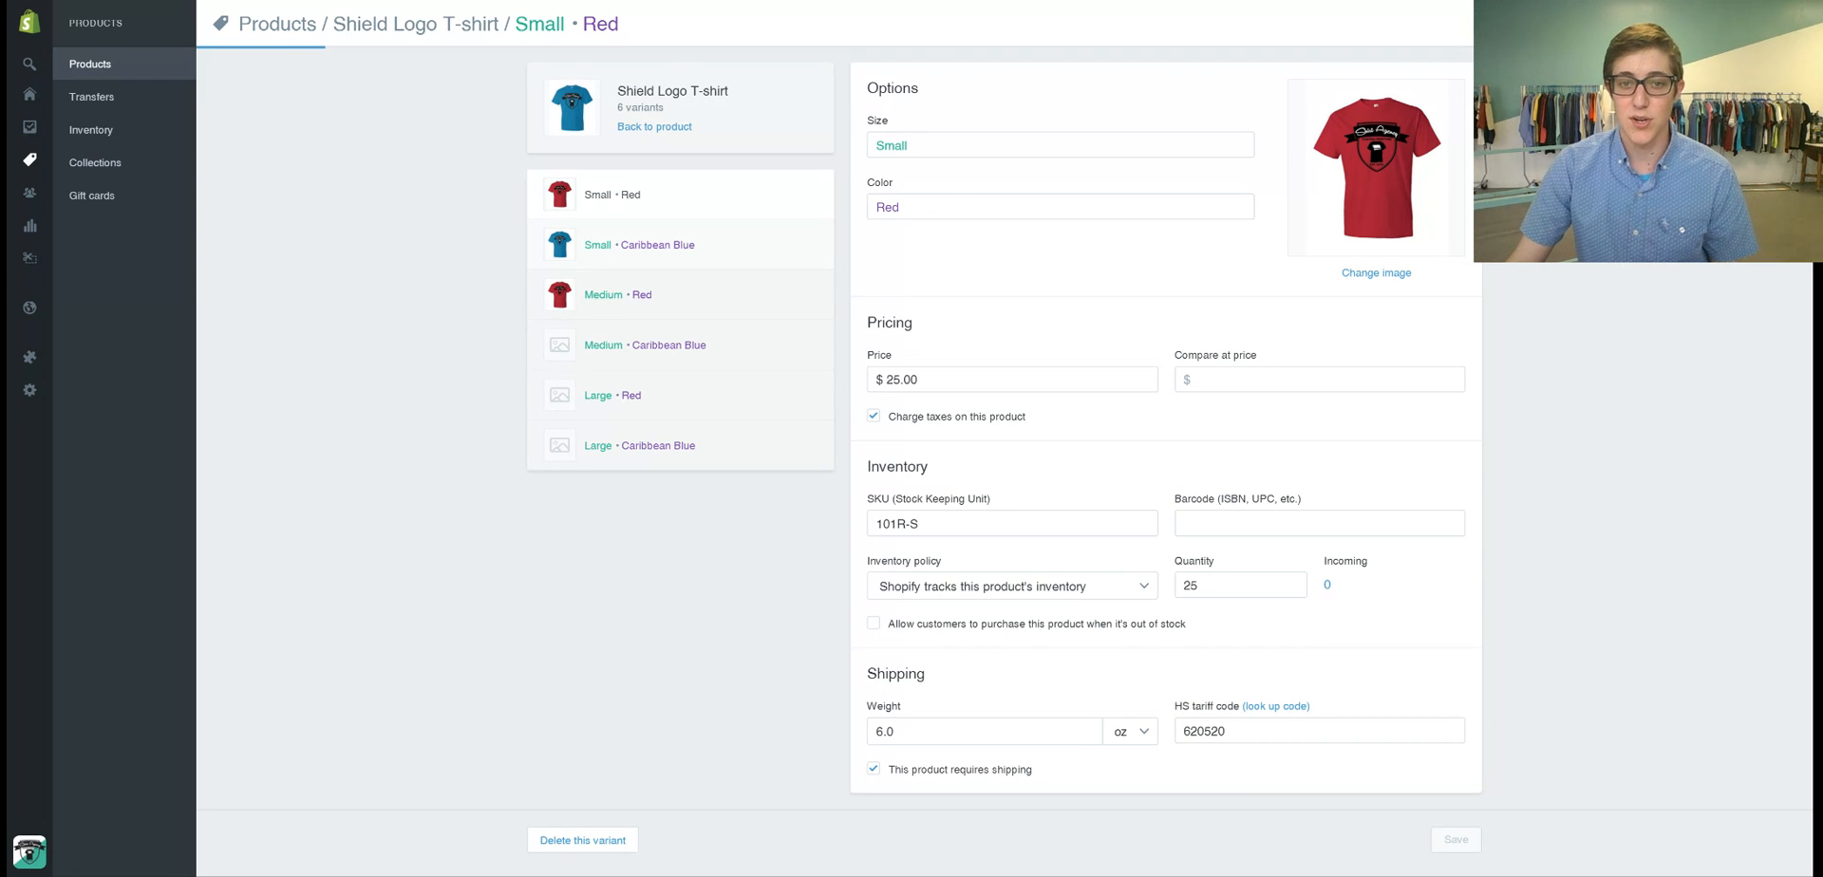
View the Small / Caribbean Blue and Medium / Red variants, then go to Home.
click(657, 244)
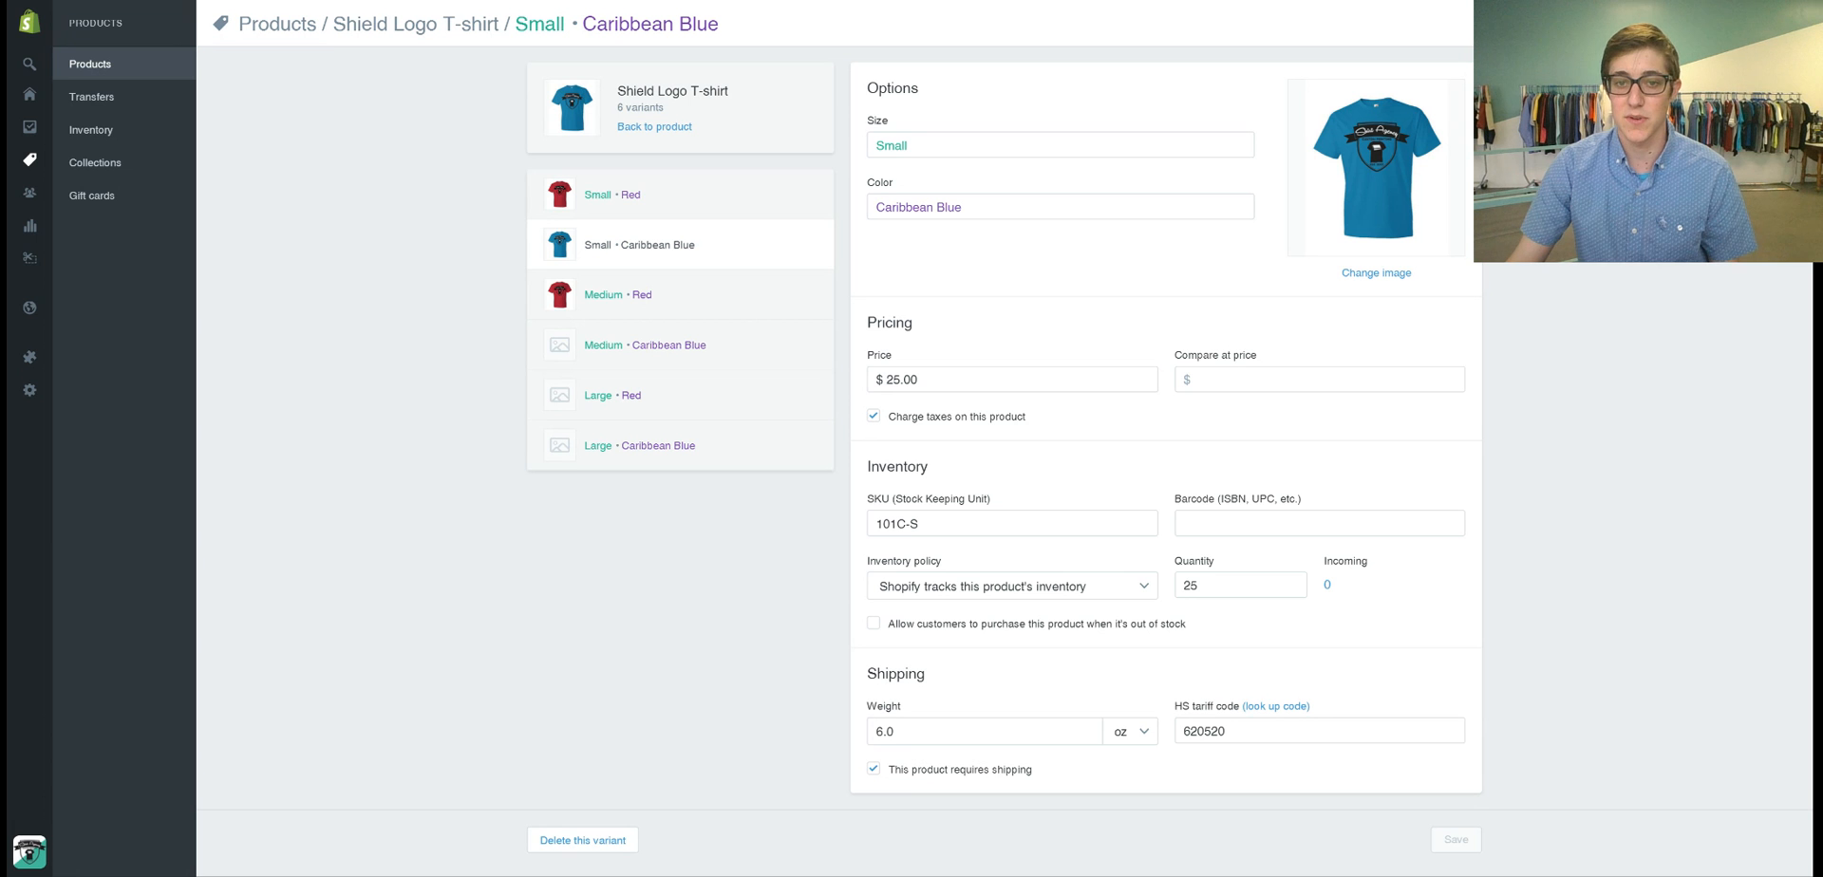
click(1238, 585)
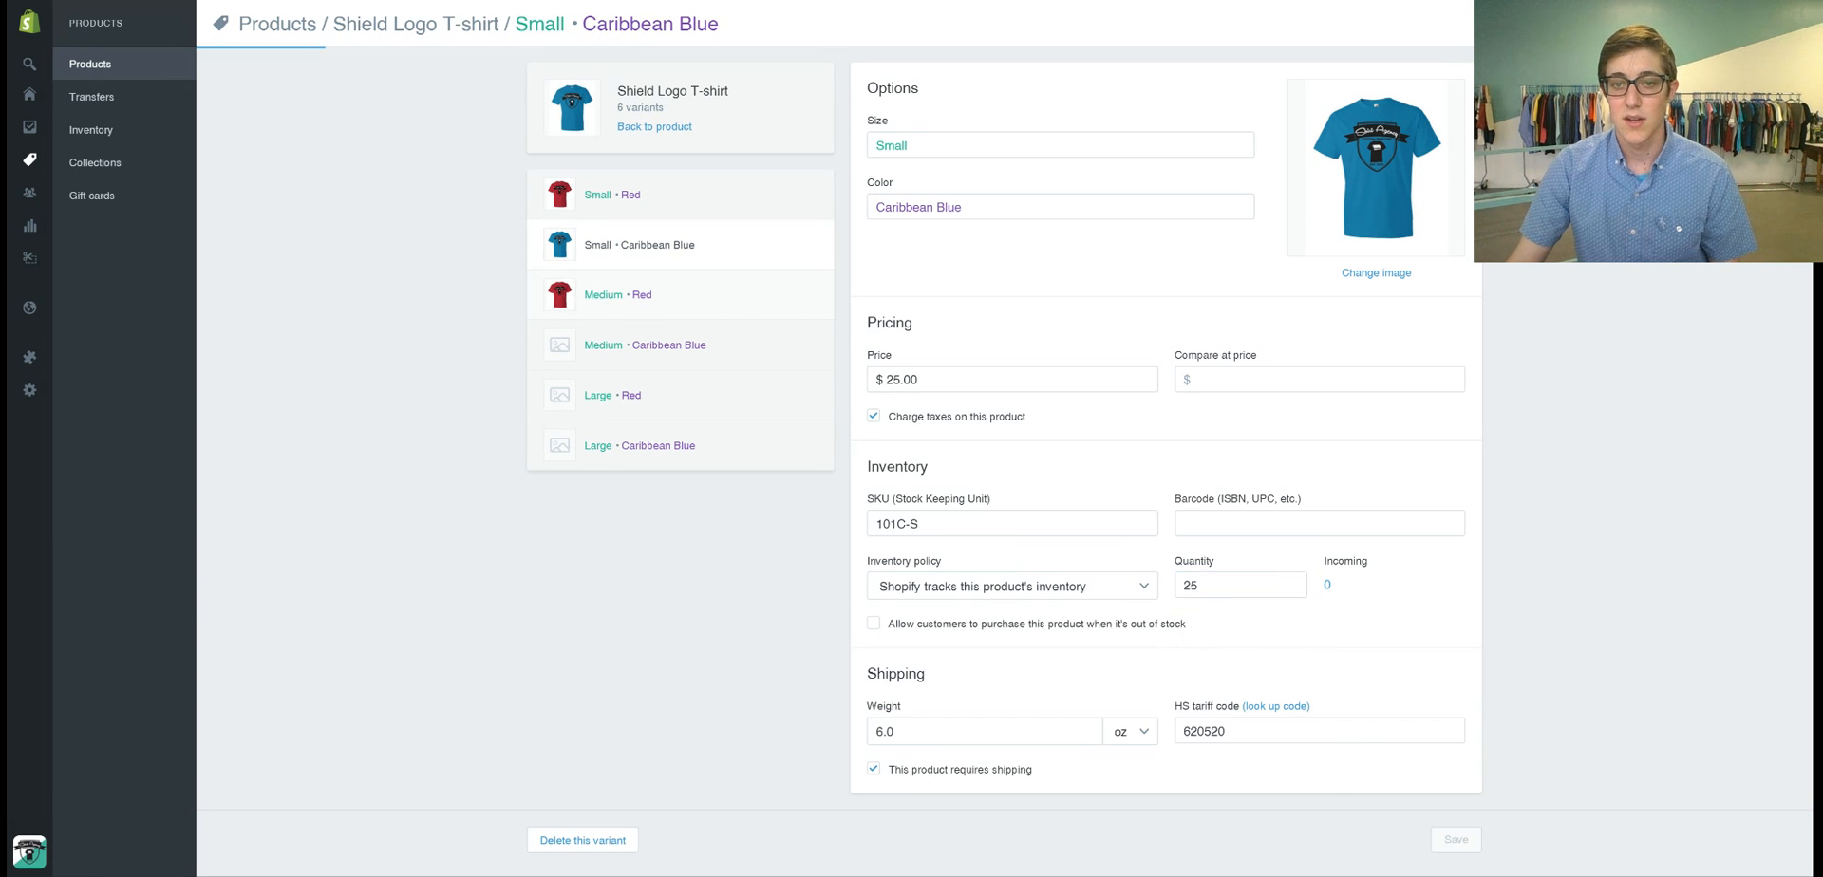
click(620, 294)
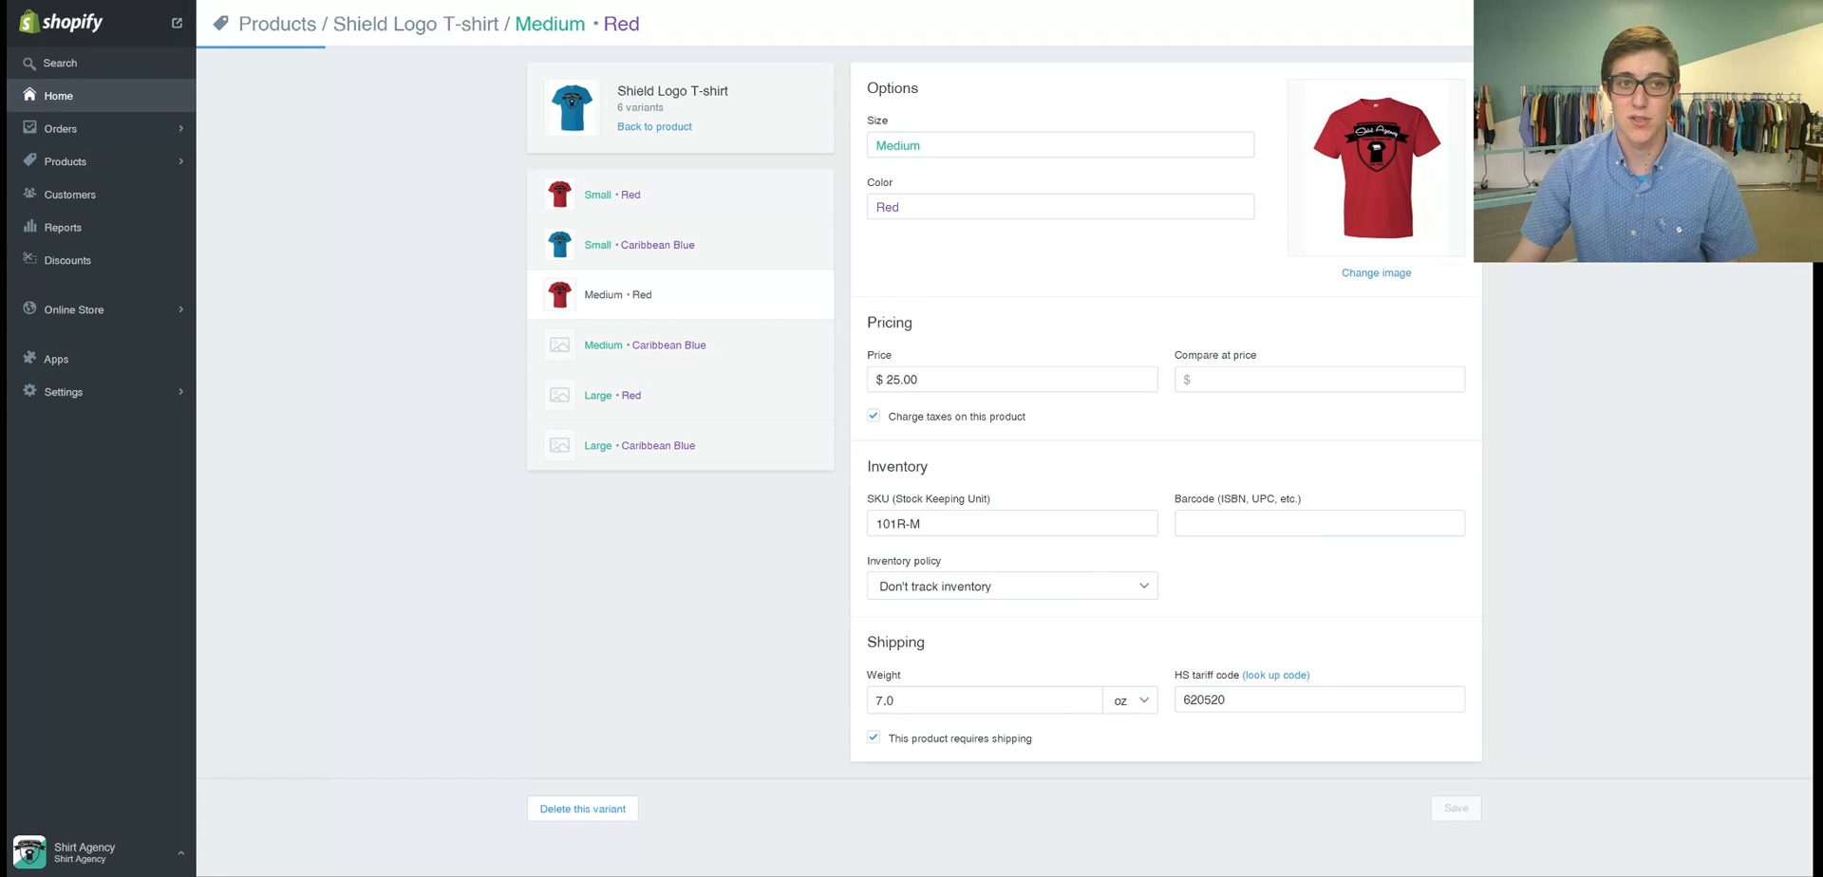
click(56, 95)
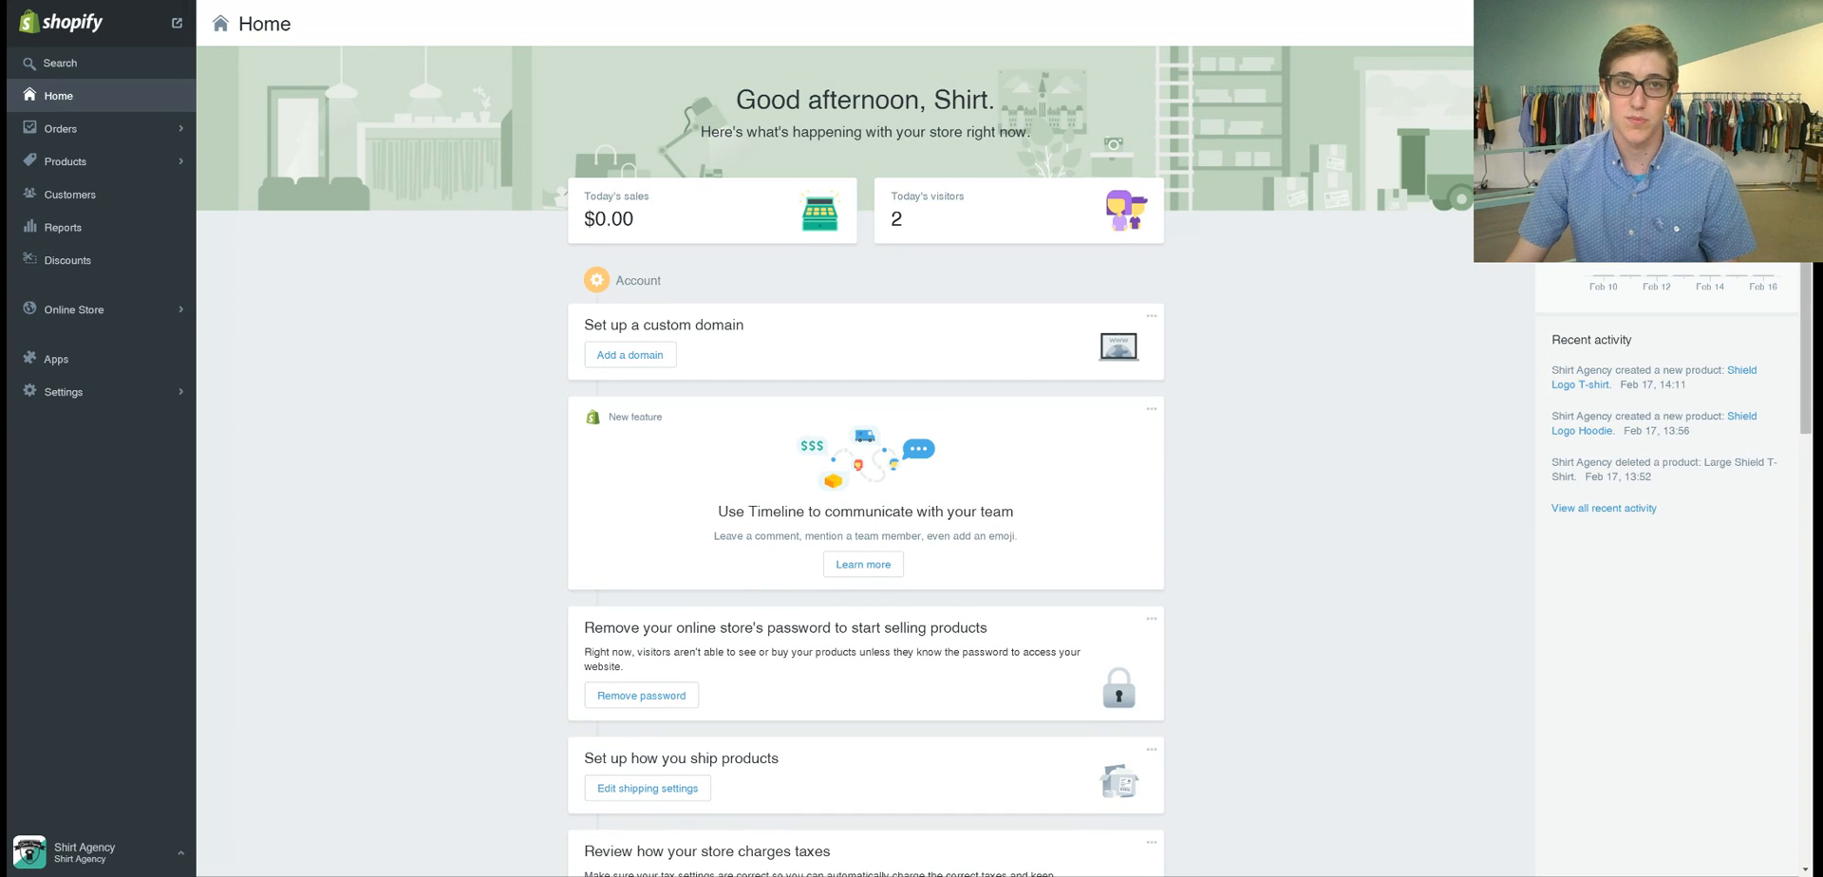